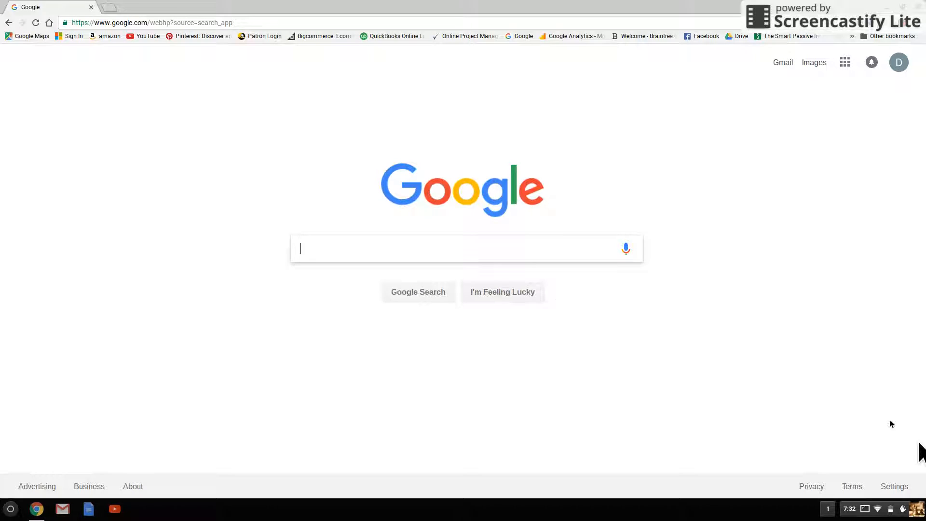
pyautogui.moveTo(157, 26)
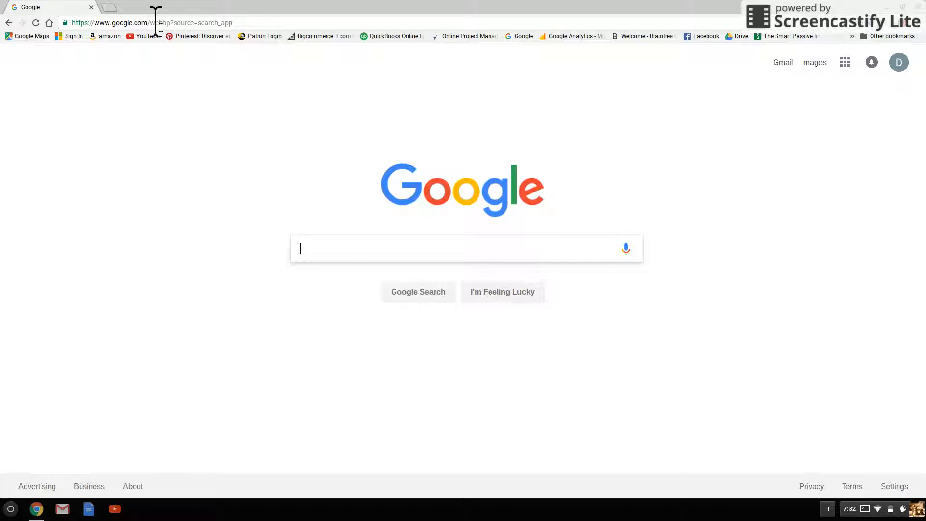
# Step: Navigate to google.com/cloudprint to reach the Google Cloud Print introduction page
pyautogui.click(150, 23)
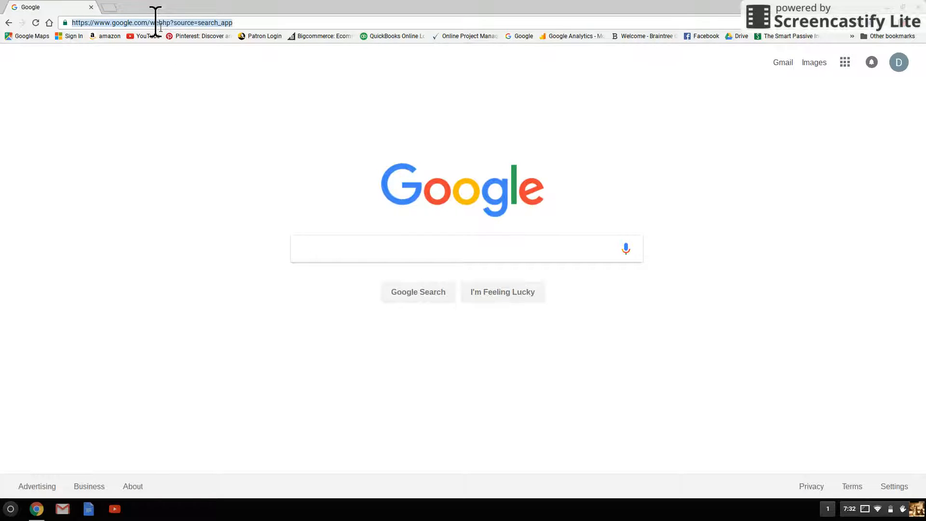
pyautogui.write('google.com/cloudprint/l')
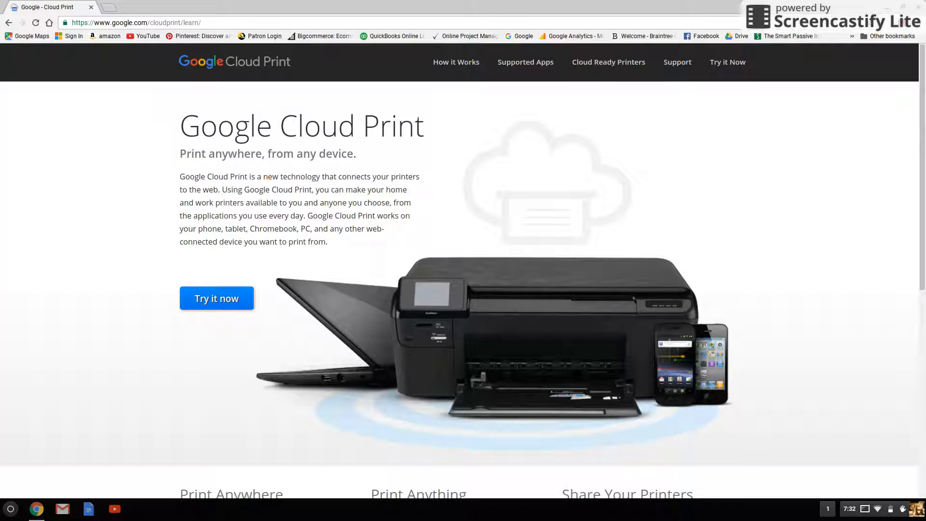
pyautogui.moveTo(455, 62)
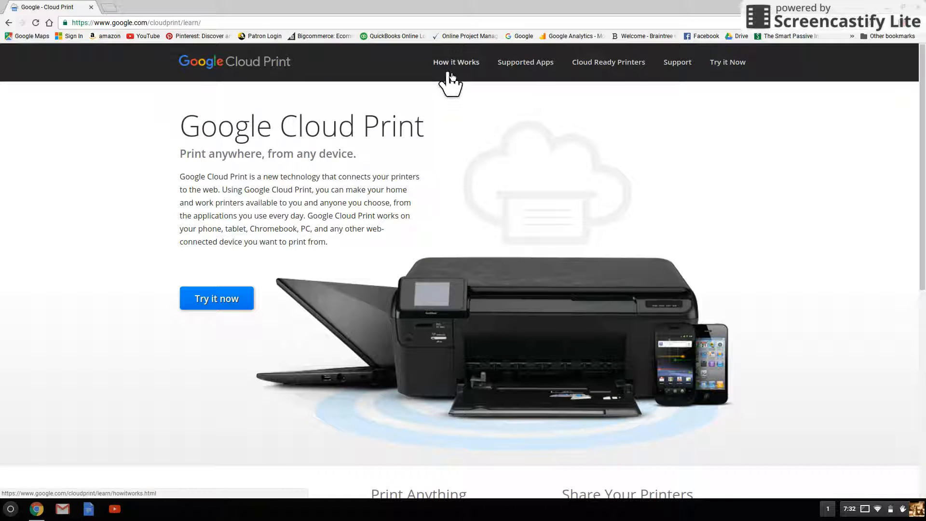
pyautogui.moveTo(467, 71)
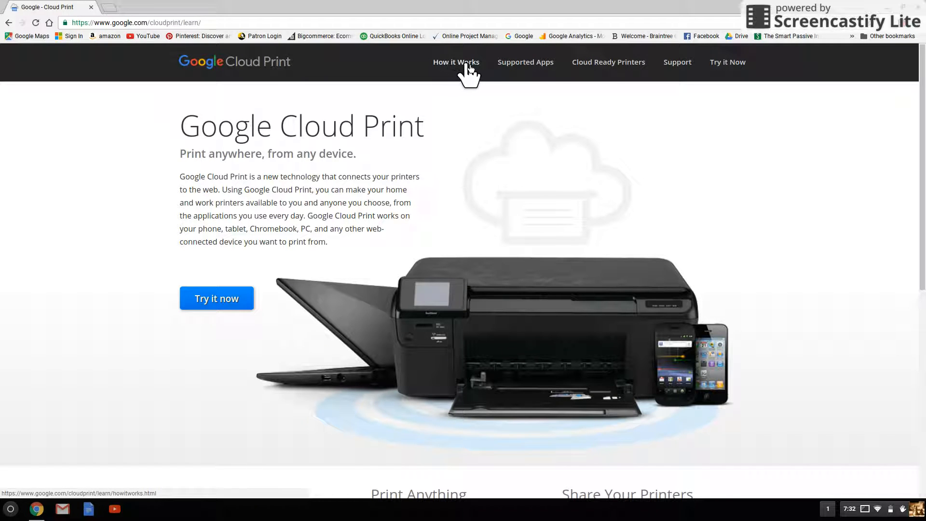
# Step: Go from How it Works to the Cloud Ready Printers list and scroll to the brand section
pyautogui.click(456, 63)
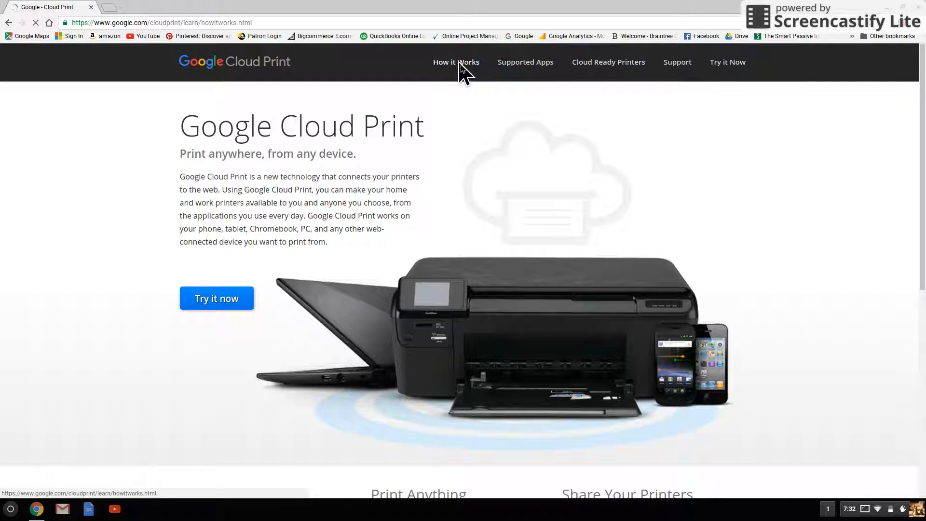
pyautogui.click(455, 62)
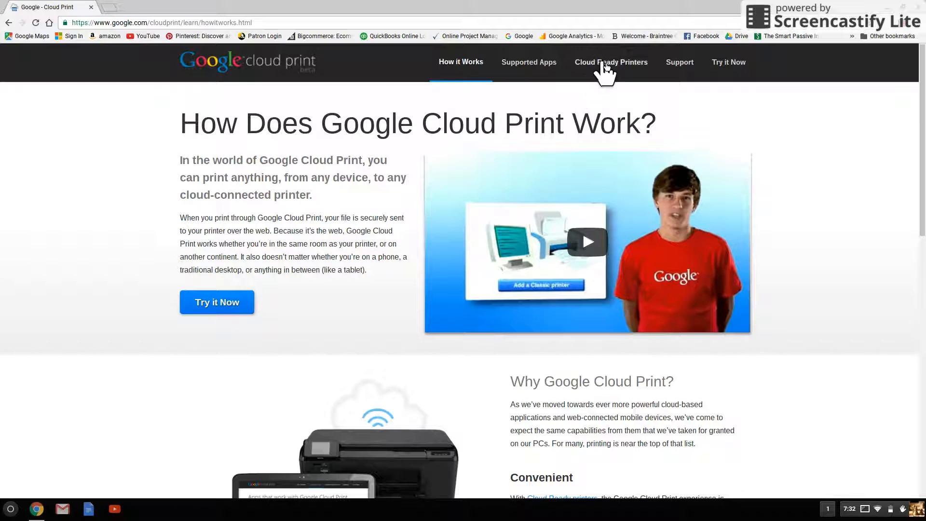
pyautogui.moveTo(611, 62)
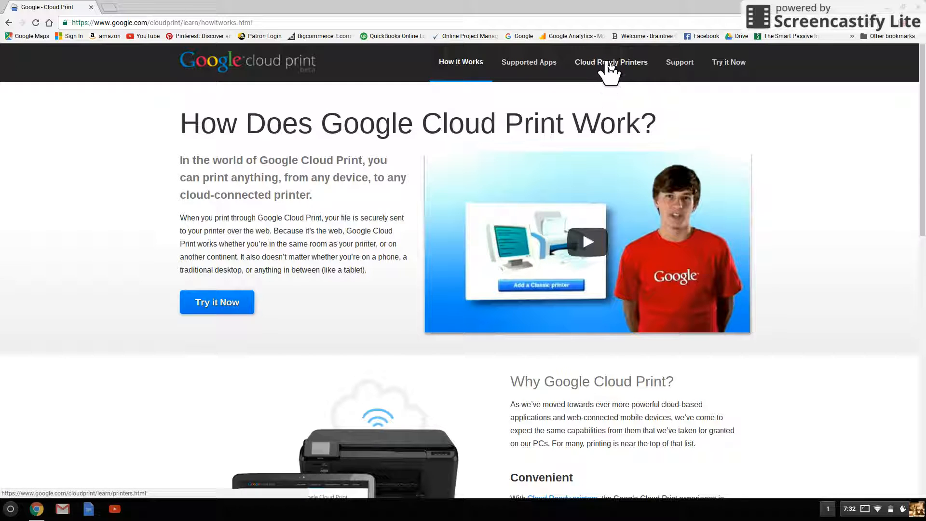
pyautogui.click(611, 62)
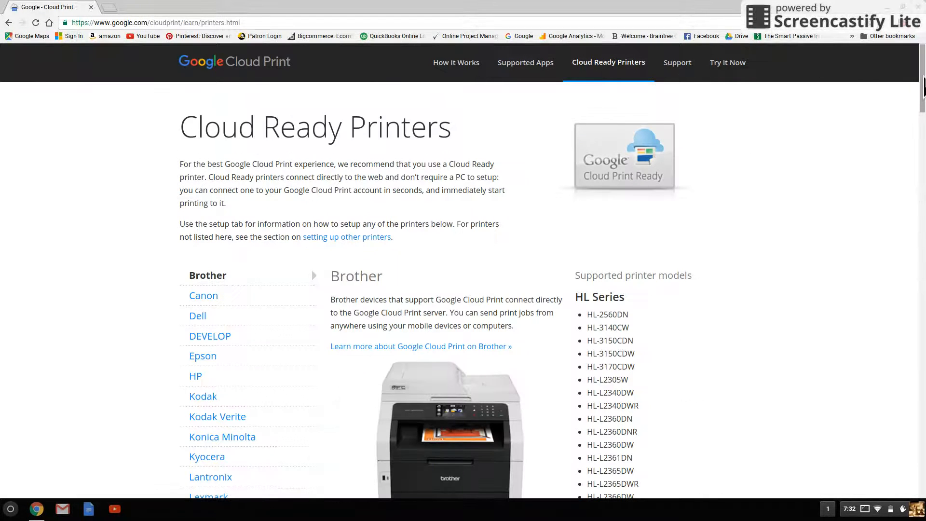
pyautogui.scroll(-3)
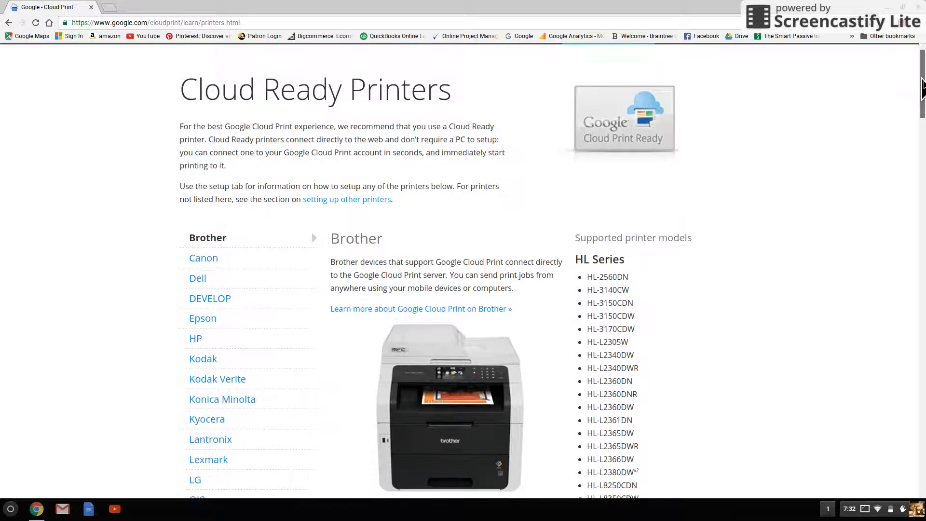
pyautogui.scroll(-3)
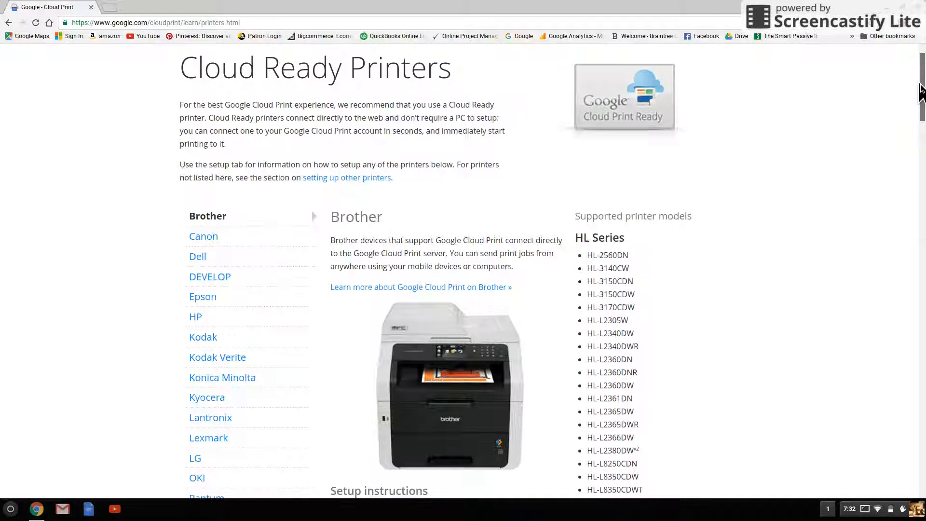
pyautogui.scroll(-3)
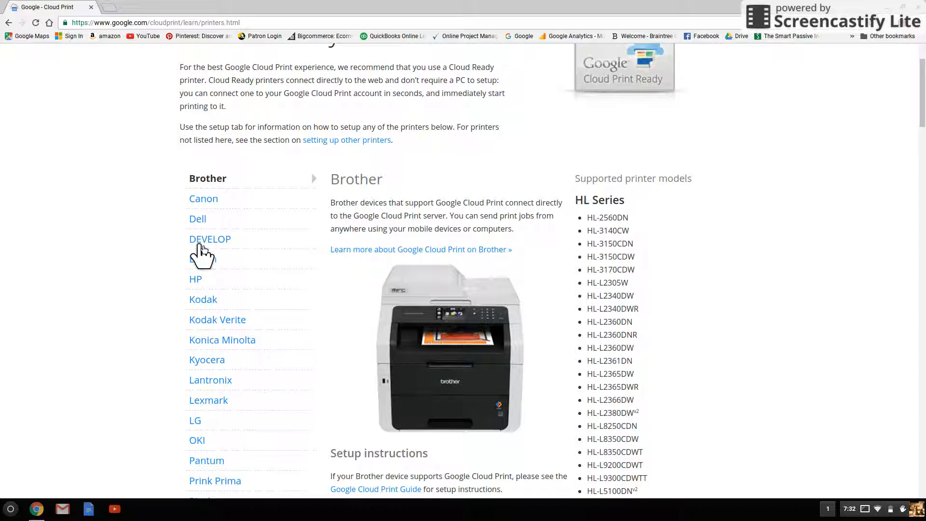
# Step: Select Epson to show its supported Cloud Print models and setup instructions
pyautogui.click(203, 258)
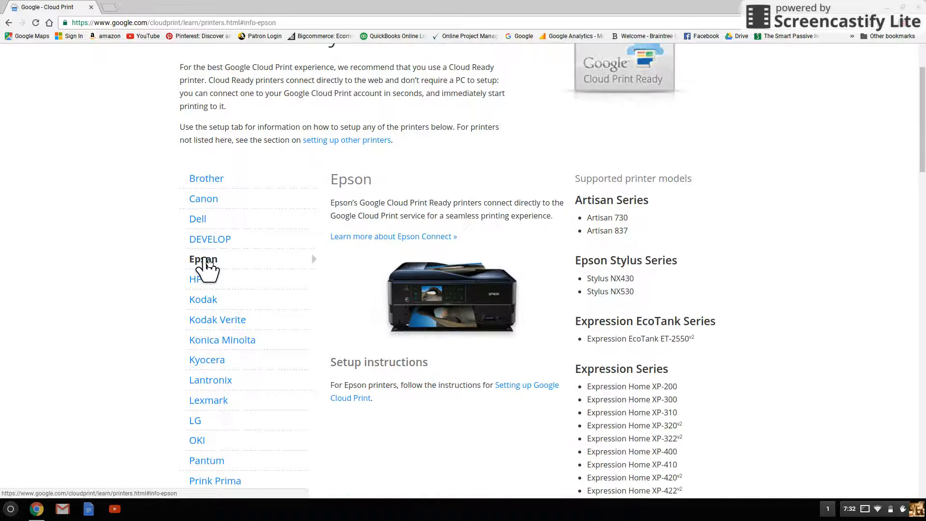
pyautogui.moveTo(914, 208)
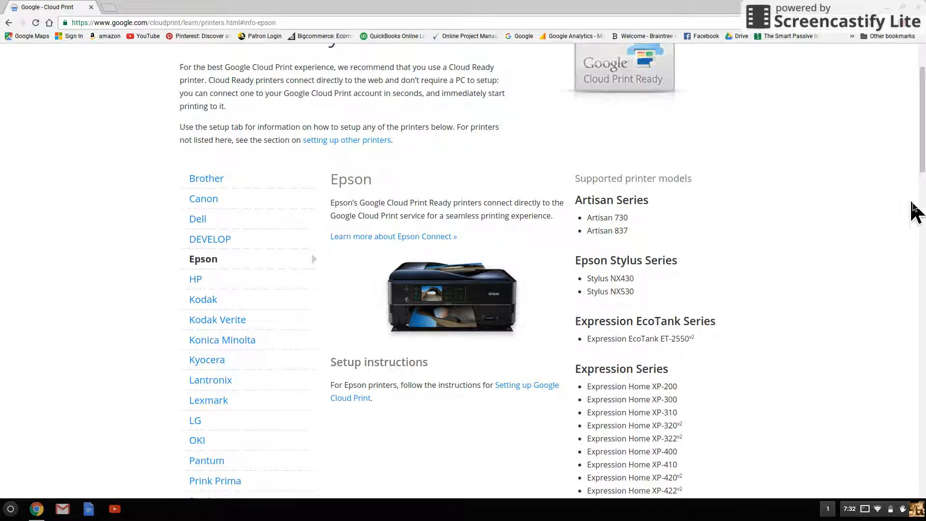
pyautogui.scroll(-3)
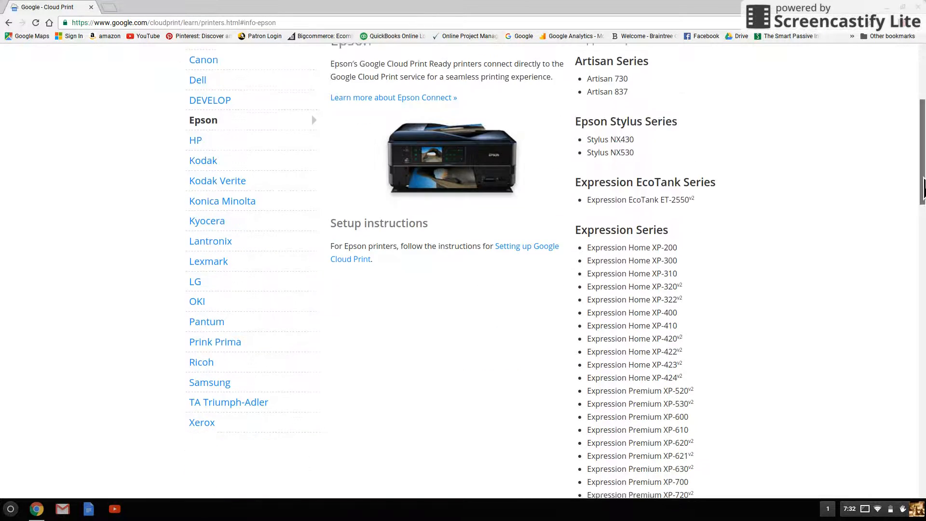
pyautogui.scroll(-3)
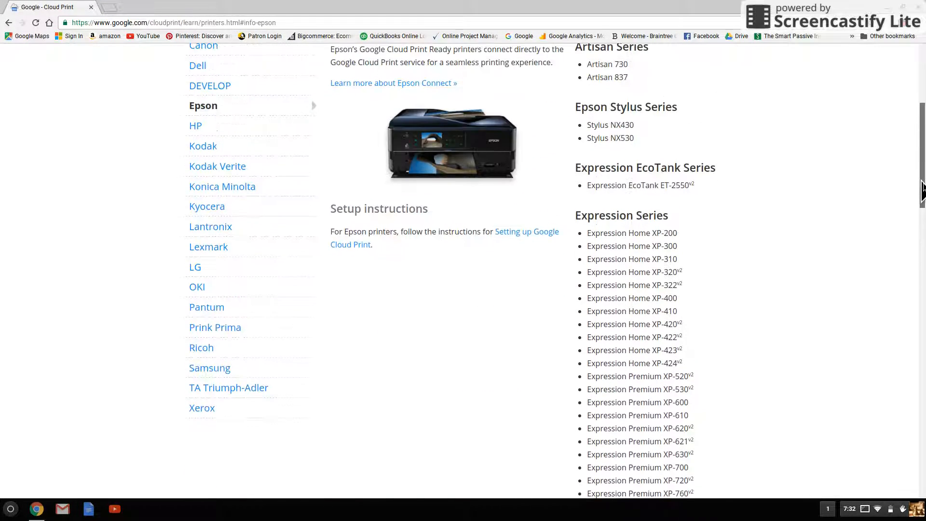
pyautogui.scroll(3)
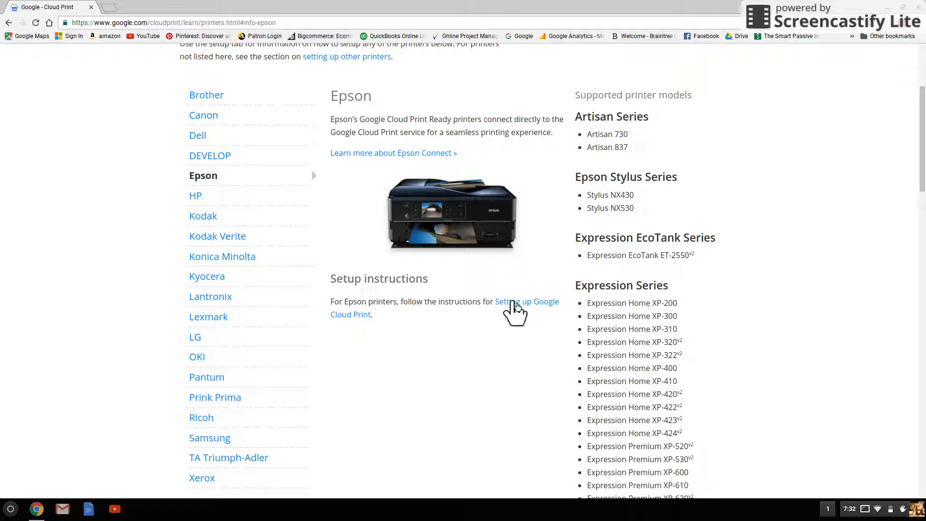
# Step: Show Epson's 'Registering a Printer to Google Cloud Print' guide beside a Google homepage window
pyautogui.click(526, 301)
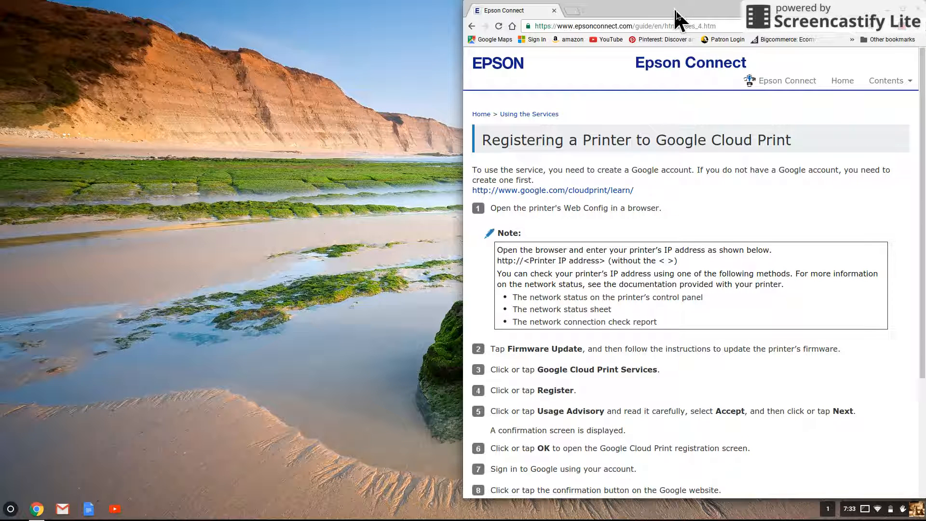
pyautogui.click(663, 11)
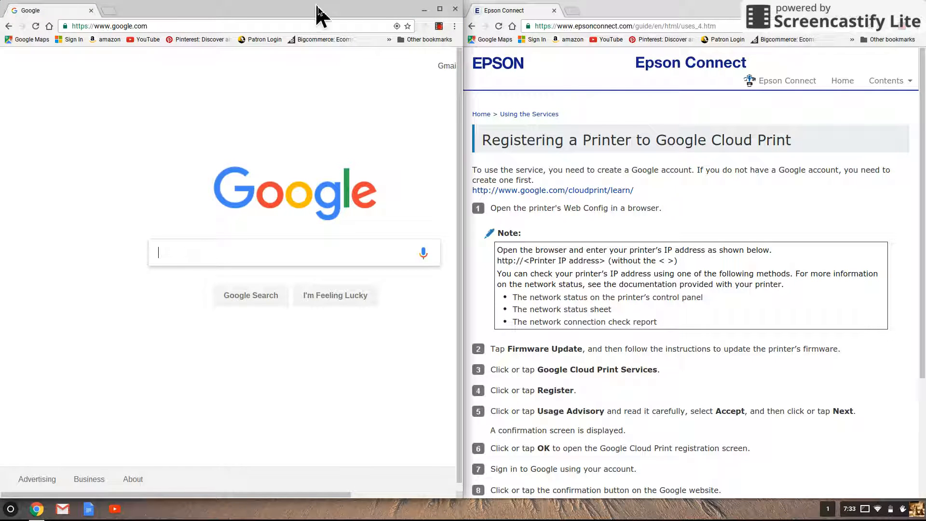
pyautogui.moveTo(351, 17)
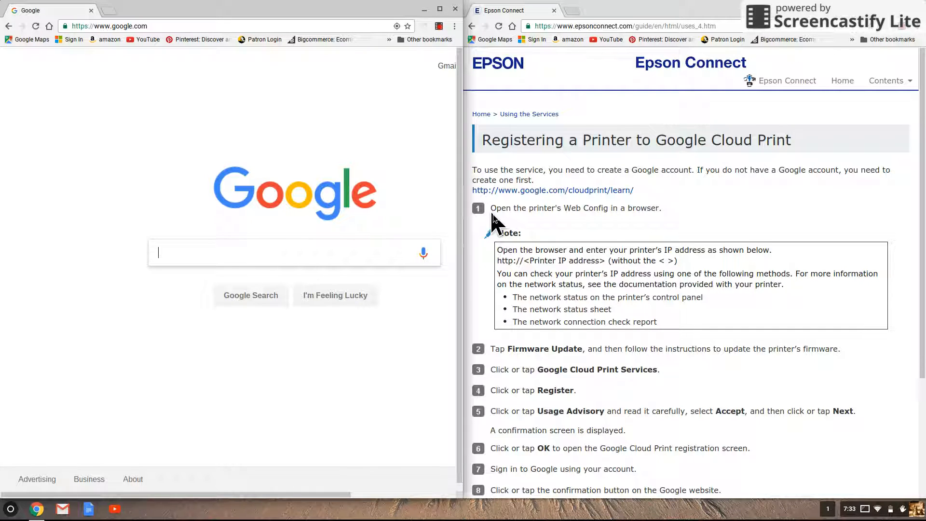
pyautogui.moveTo(568, 226)
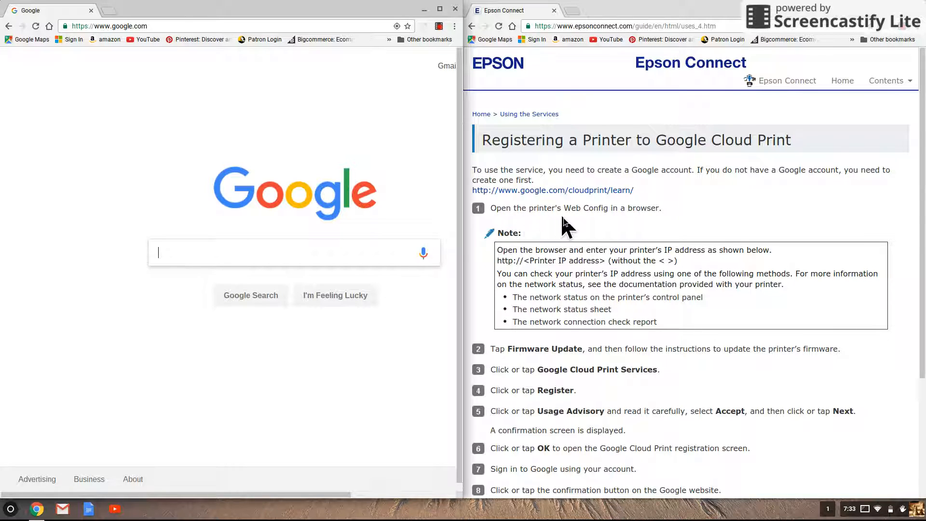
pyautogui.moveTo(602, 229)
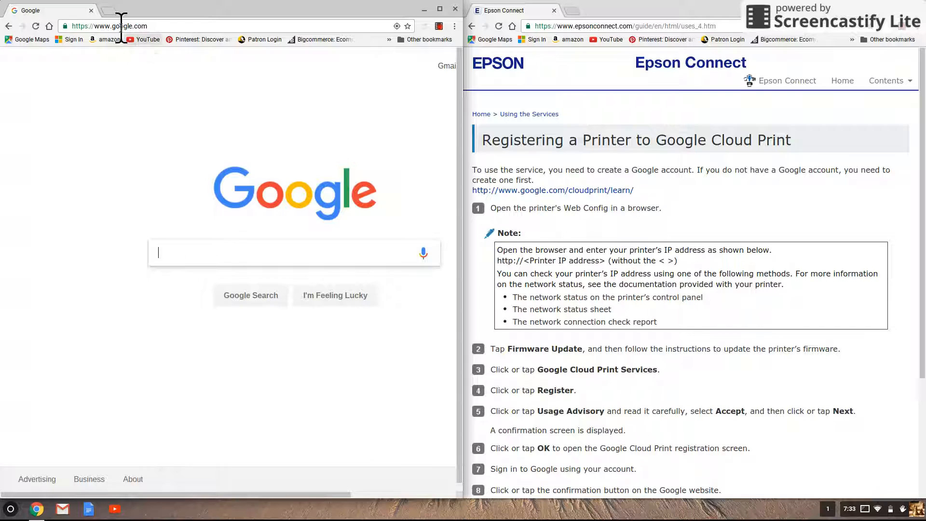
# Step: Load the printer's Web Config at 192.168.1.7, view Firmware Update, and return to the main menu
pyautogui.click(110, 25)
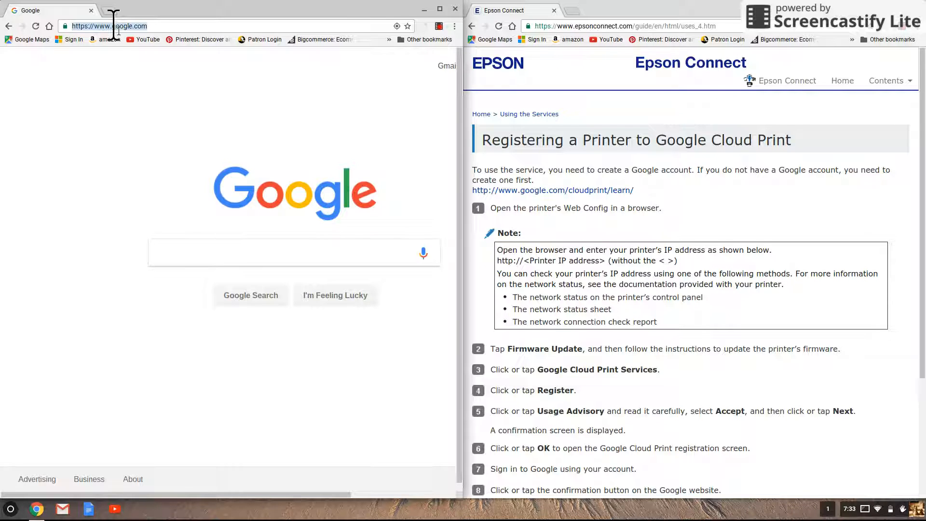
pyautogui.write('192.168.1.7/PRESENTATION/HTML/TOP/INDEX.HTML')
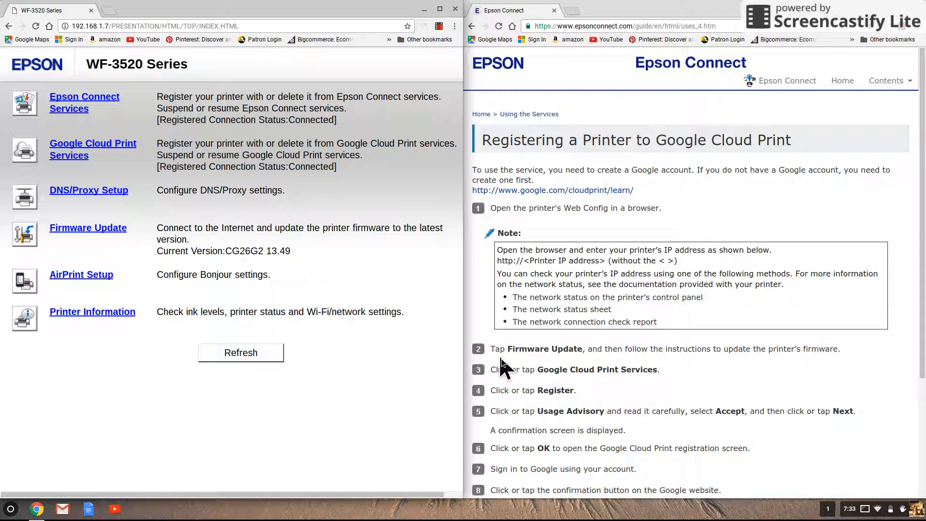
pyautogui.moveTo(567, 363)
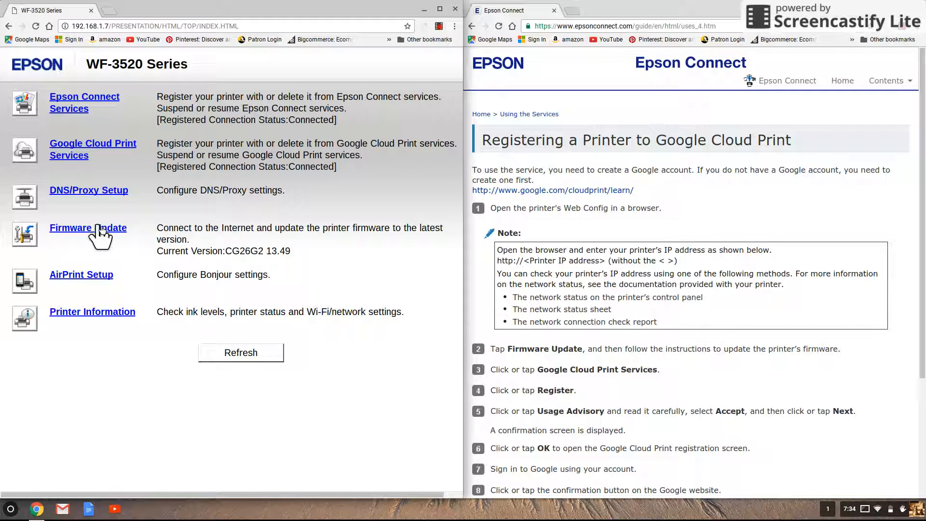
pyautogui.click(88, 228)
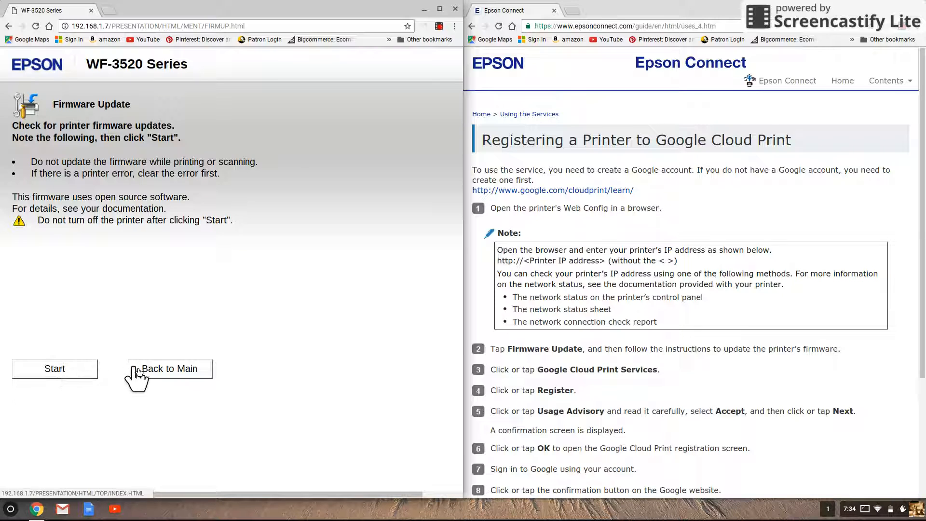
pyautogui.click(169, 368)
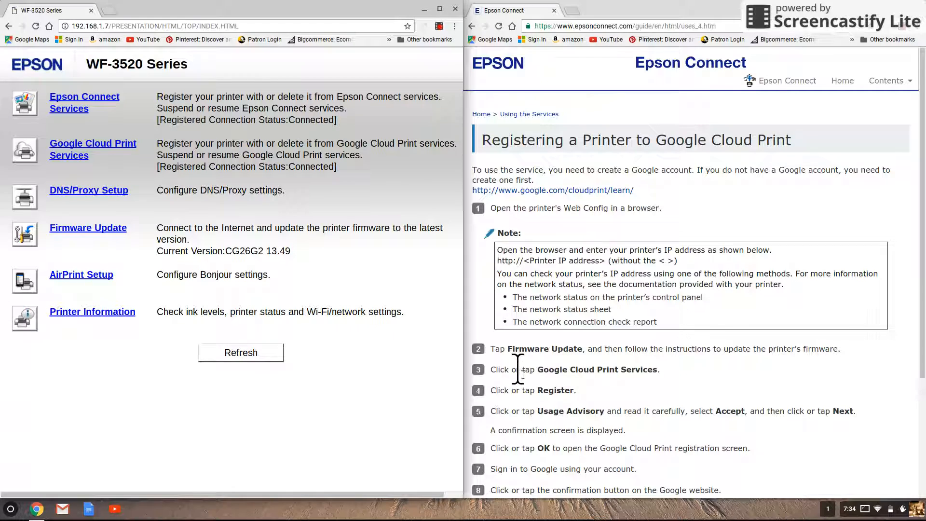
pyautogui.moveTo(605, 384)
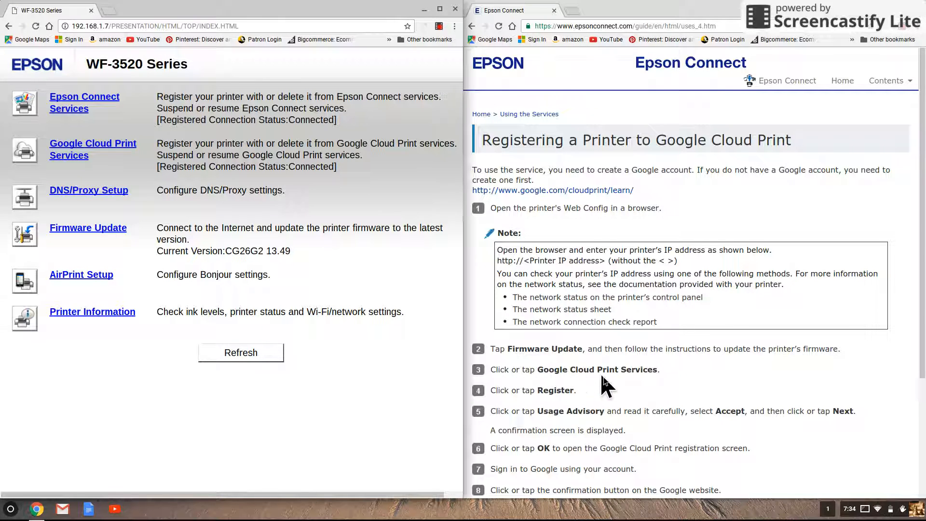
pyautogui.moveTo(104, 177)
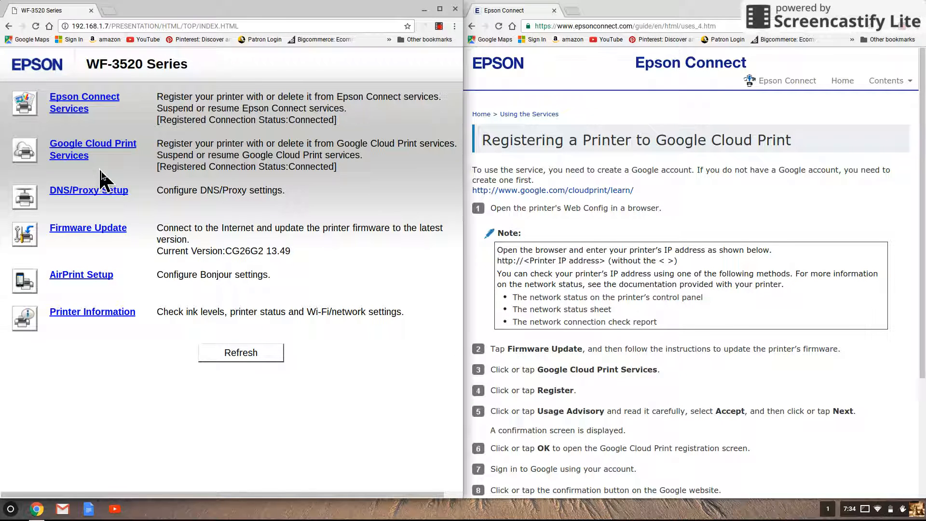
# Step: Show the Google Cloud Print Services page confirming the WF-3520 is already registered
pyautogui.click(92, 149)
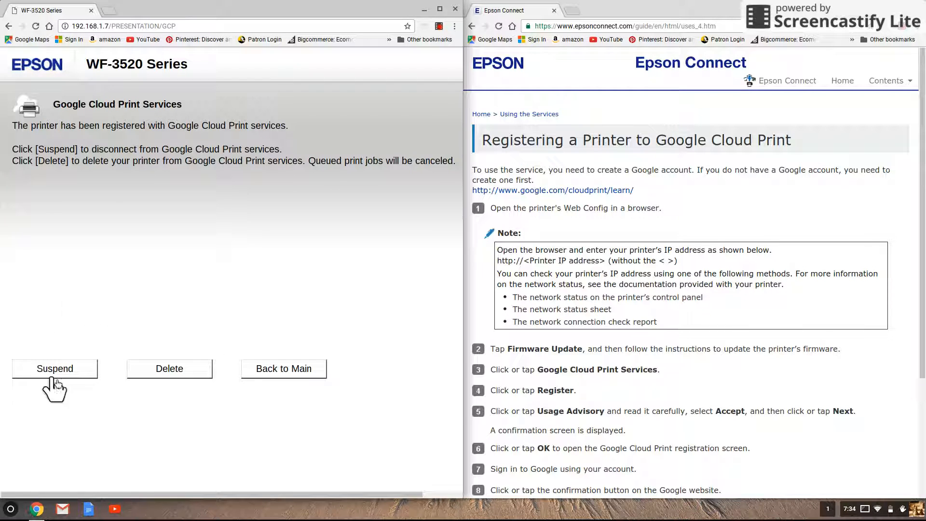
pyautogui.moveTo(223, 354)
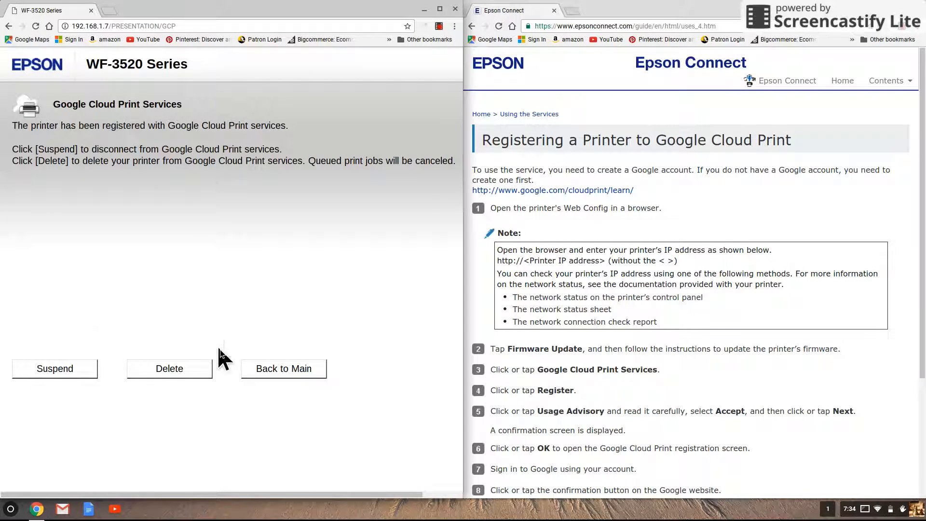
pyautogui.moveTo(156, 345)
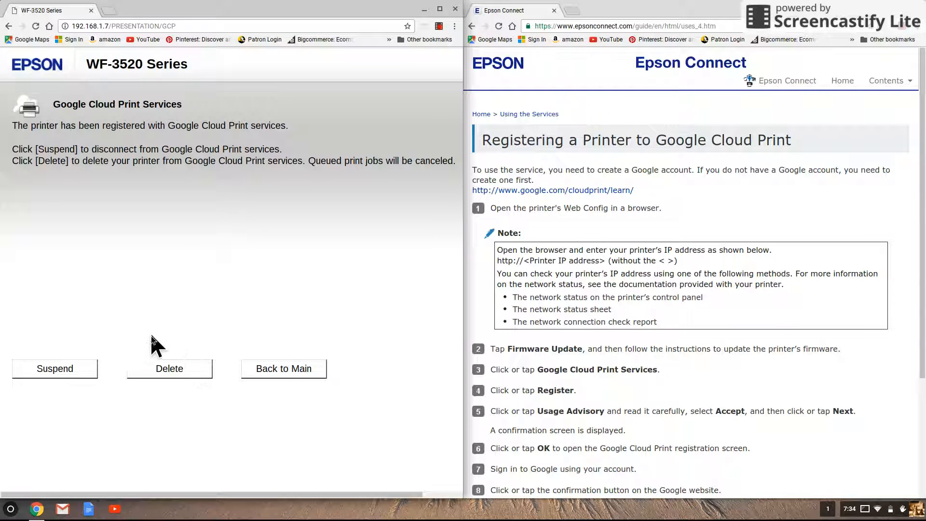
pyautogui.moveTo(226, 407)
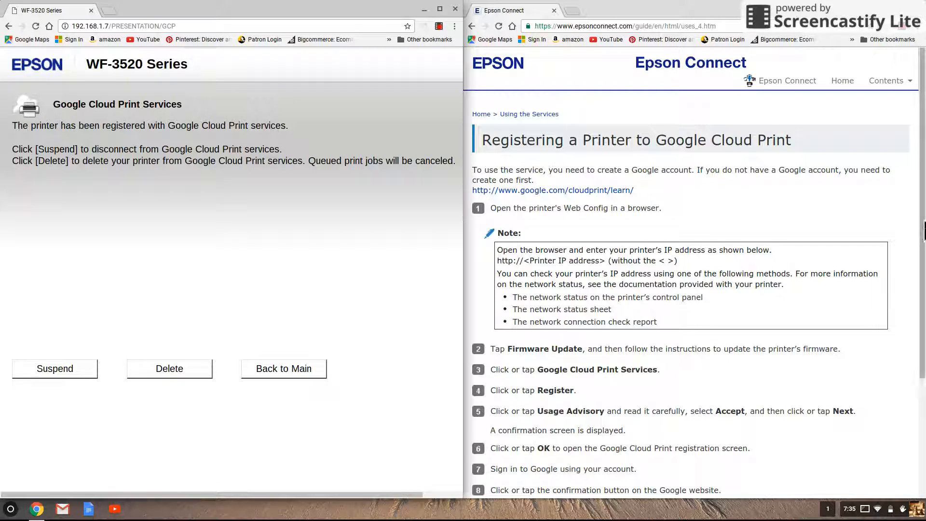
pyautogui.scroll(-3)
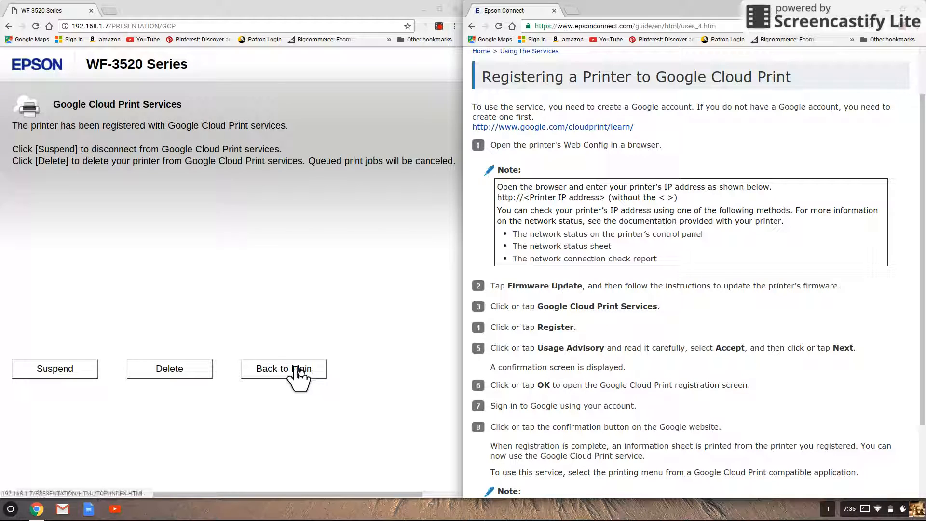
# Step: Check Epson Connect Services registration from the main menu and open its User Page status
pyautogui.click(283, 368)
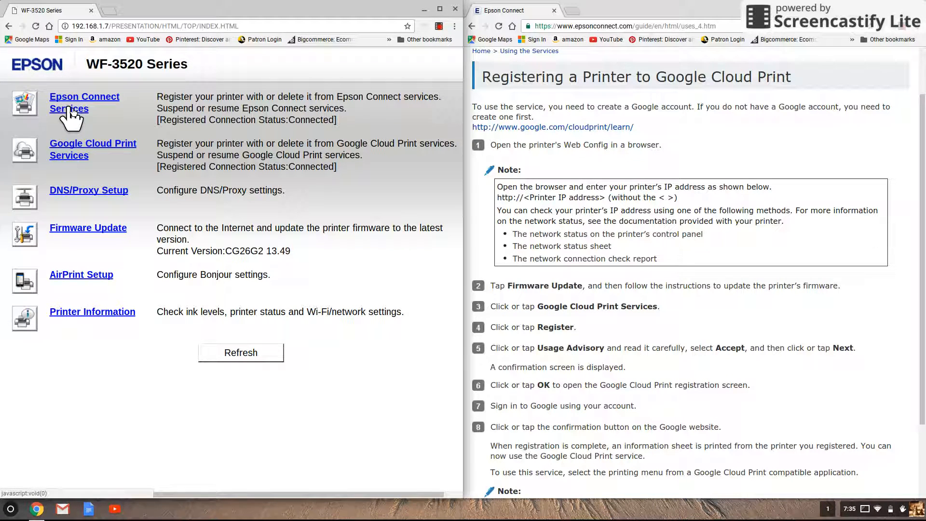
pyautogui.click(84, 102)
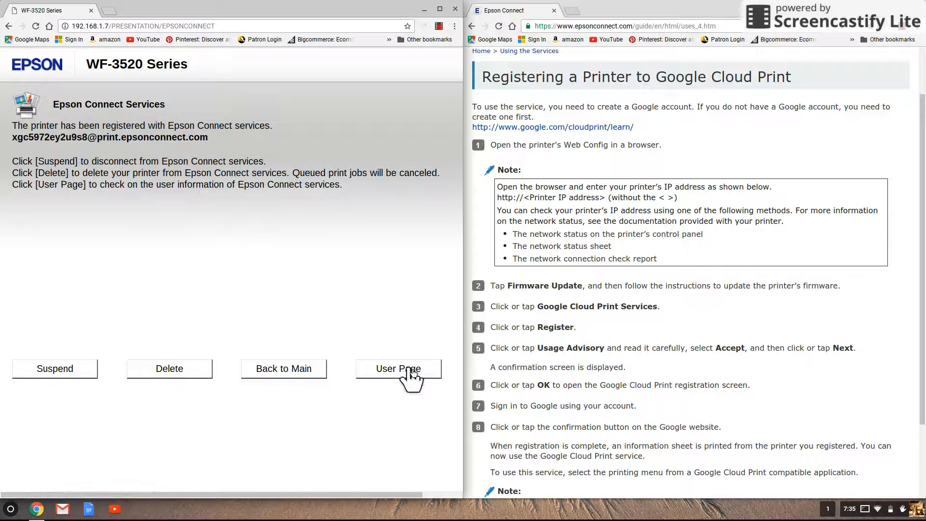
pyautogui.click(397, 368)
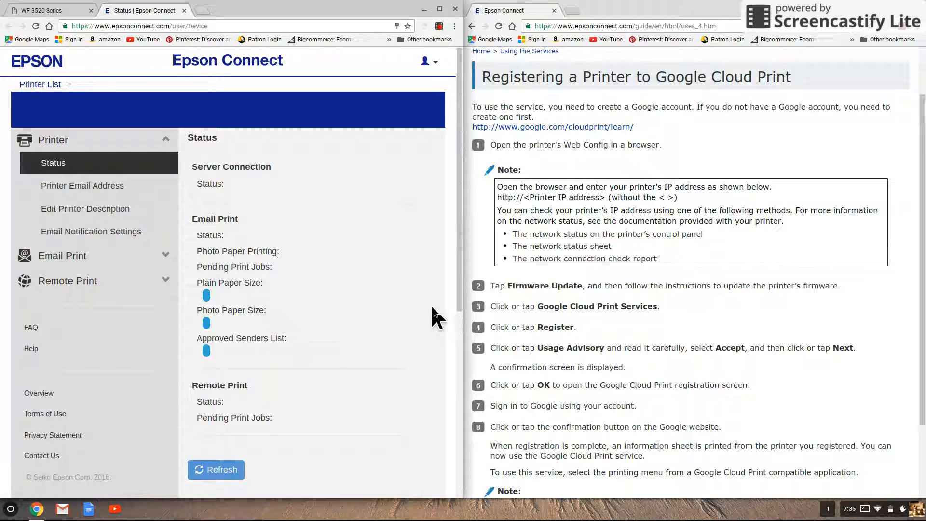
# Step: Show the Scan to Cloud Destination List holding the Google Drive destination
pyautogui.click(216, 469)
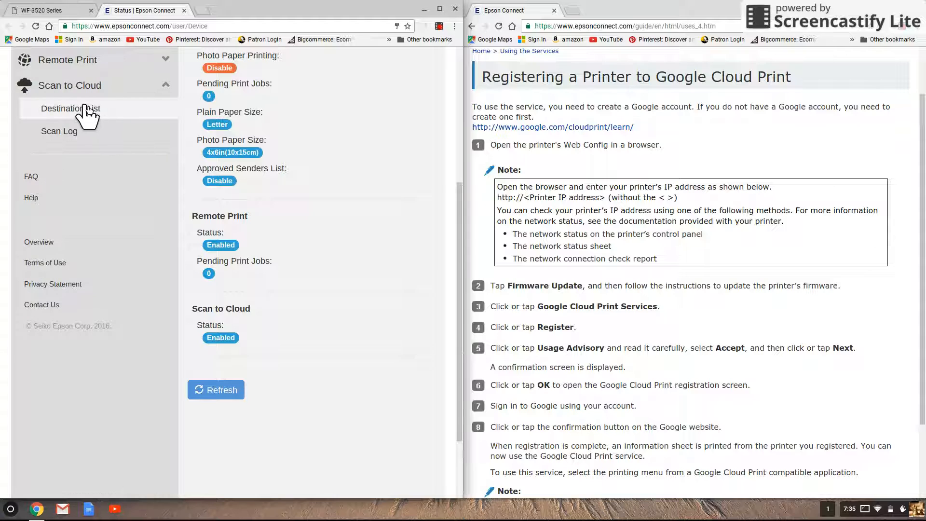
pyautogui.click(70, 108)
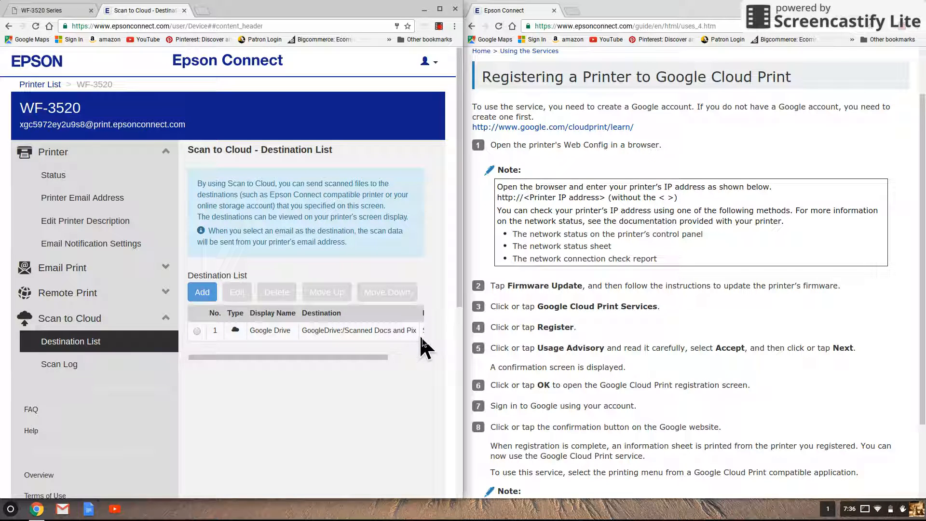
pyautogui.moveTo(386, 347)
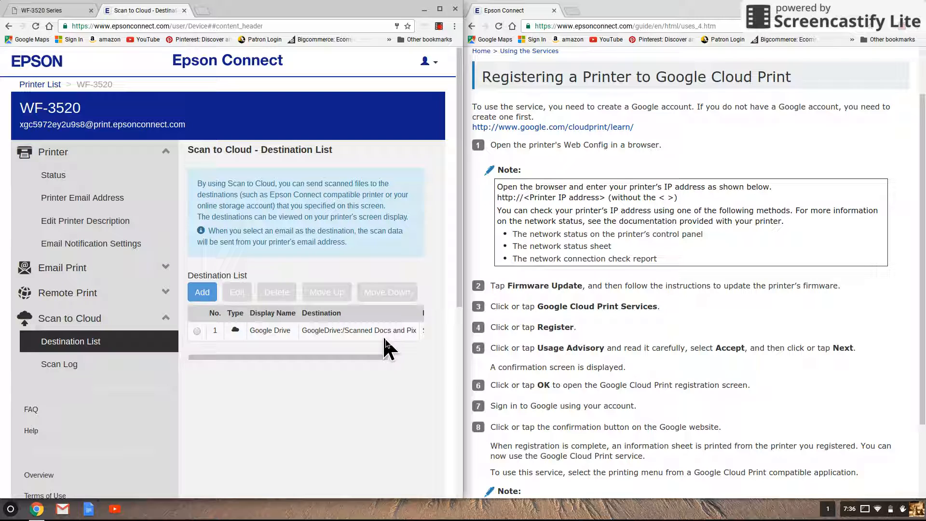